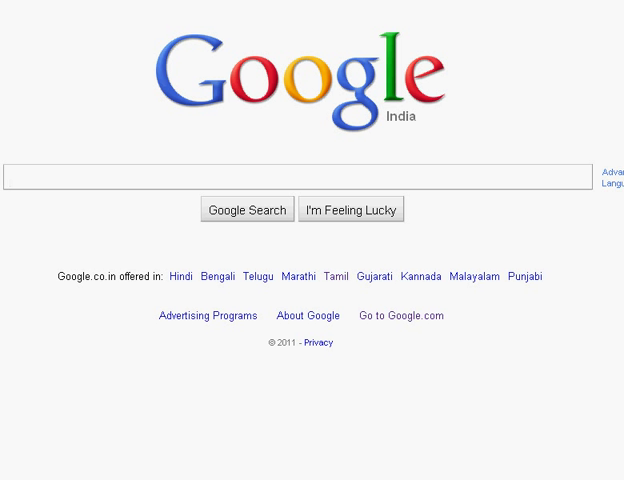
Run a Google web search for 'netbeans' from the search suggestion.
type("netbeans")
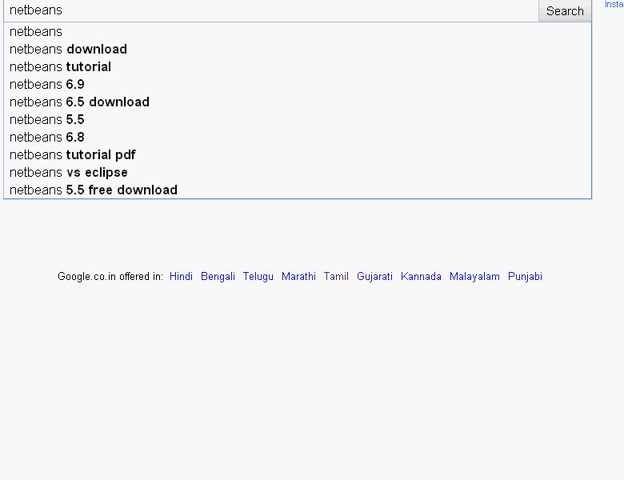
left_click(572, 12)
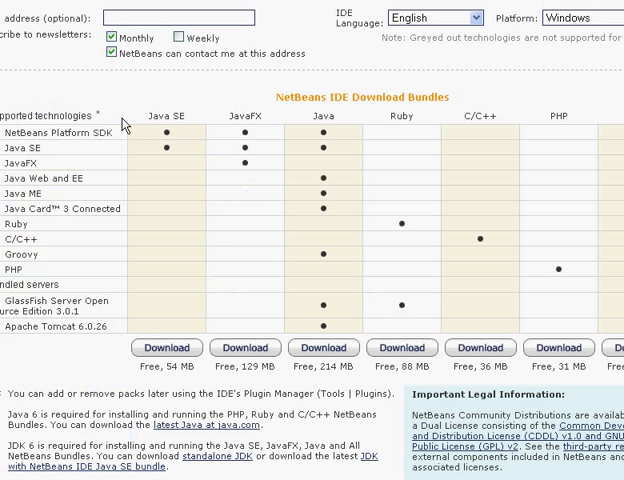
mouse_move(190, 152)
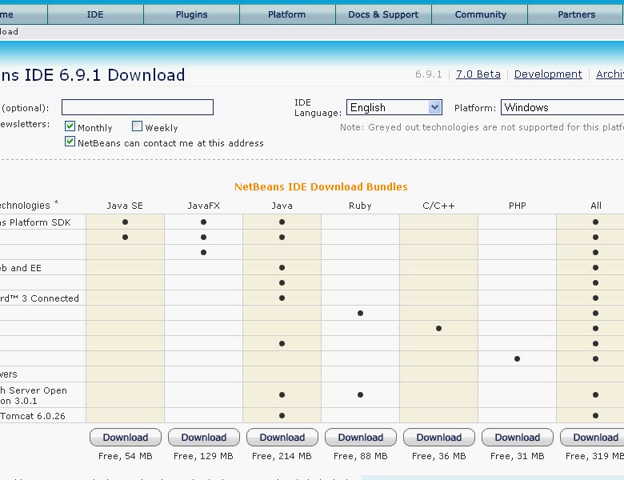
Scroll the NetBeans download page to compare the IDE bundle columns.
scroll("down", 3)
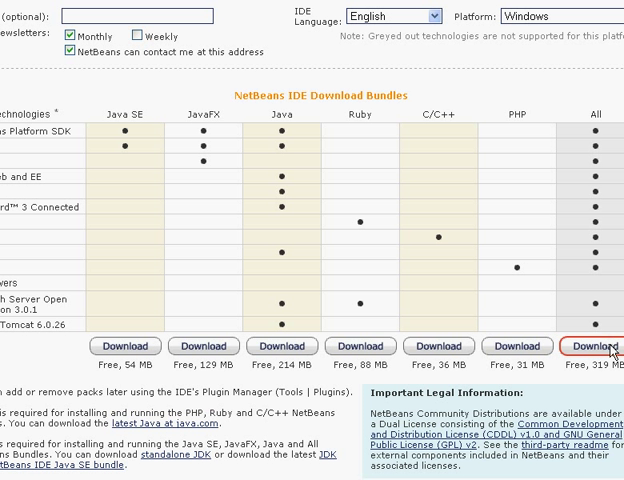
mouse_move(600, 372)
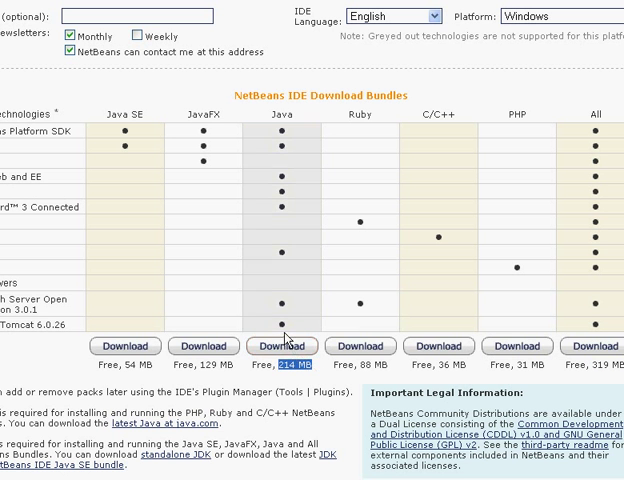
mouse_move(608, 344)
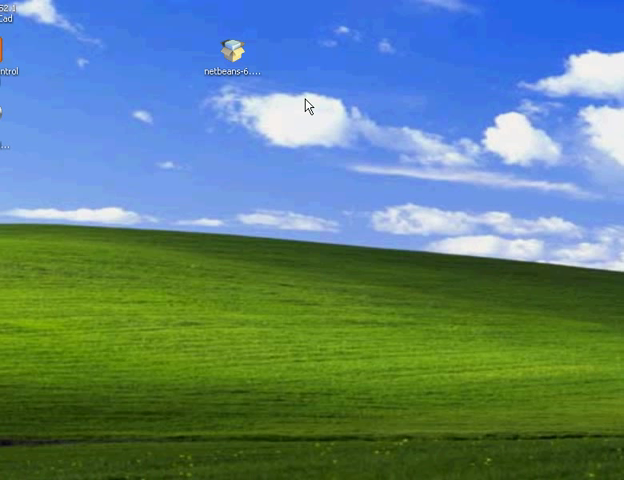
Launch the NetBeans IDE 6.8 installer from its desktop icon.
double_click(232, 44)
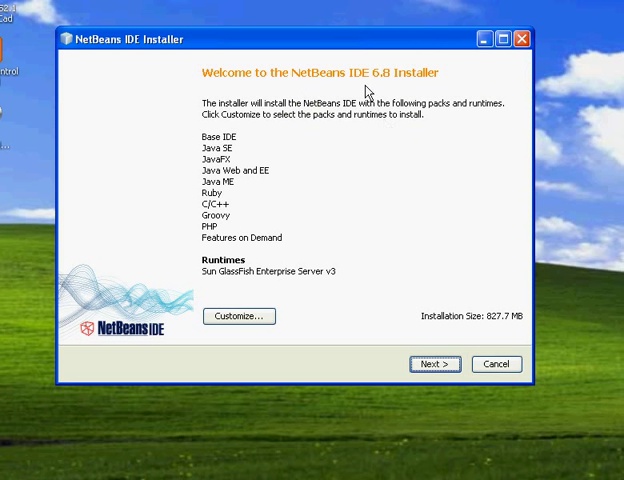
mouse_move(280, 210)
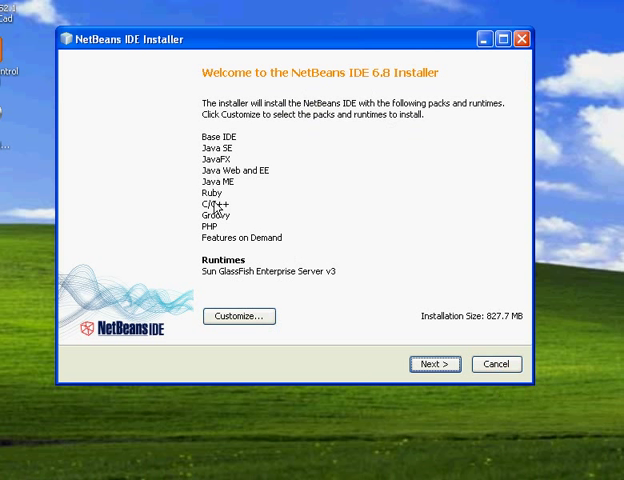
mouse_move(200, 204)
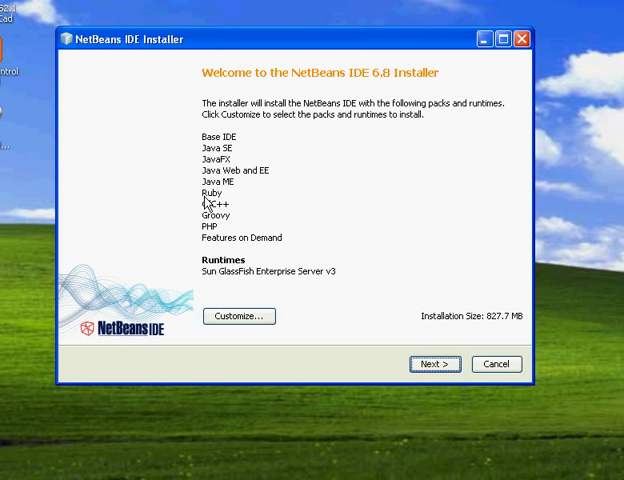
mouse_move(216, 204)
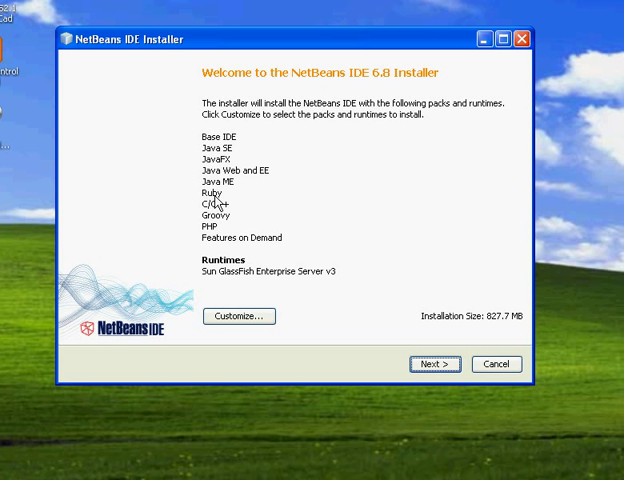
mouse_move(204, 228)
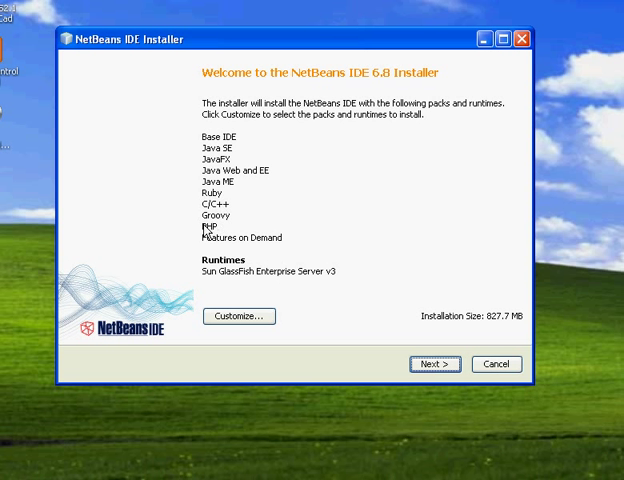
Customize the runtimes to include Apache Tomcat 6.0.20, raising the size to 836.7 MB.
left_click(238, 316)
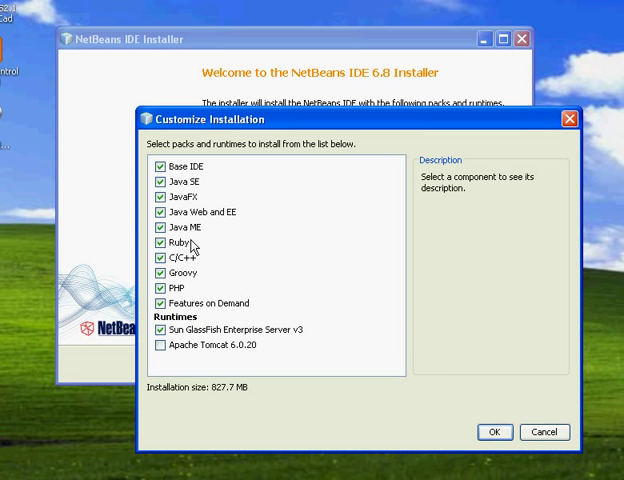
mouse_move(176, 146)
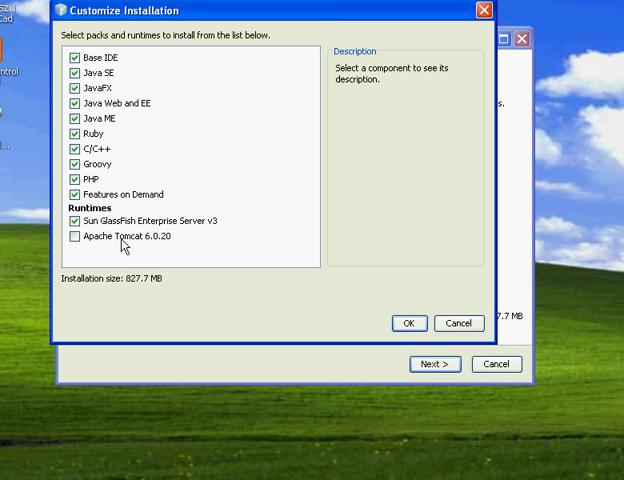
mouse_move(210, 236)
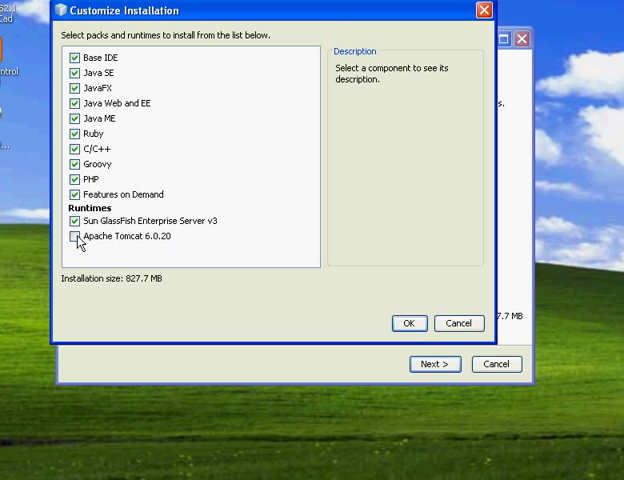
left_click(76, 236)
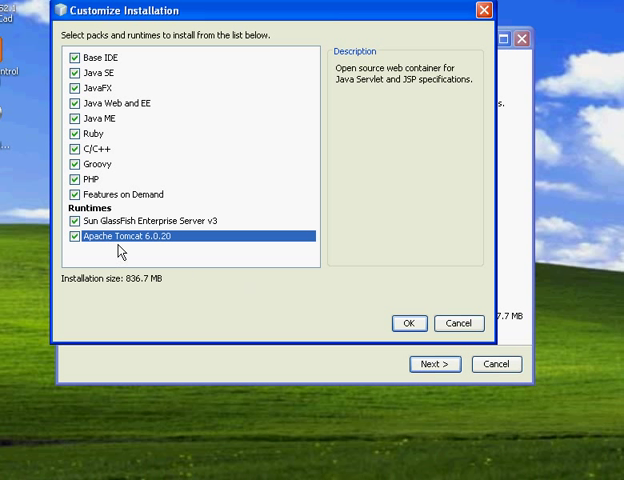
left_click(408, 324)
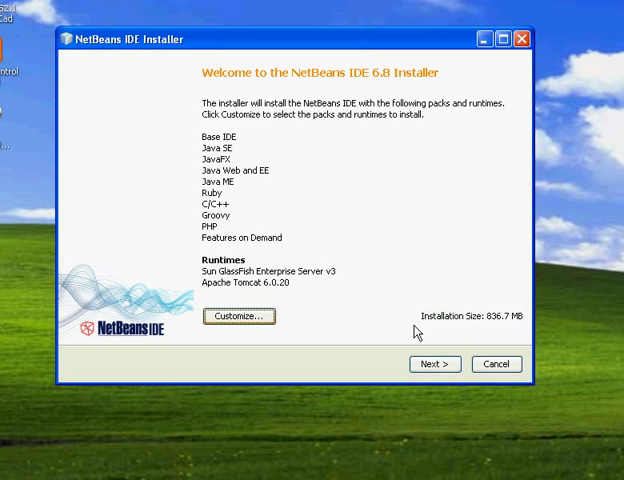
mouse_move(462, 346)
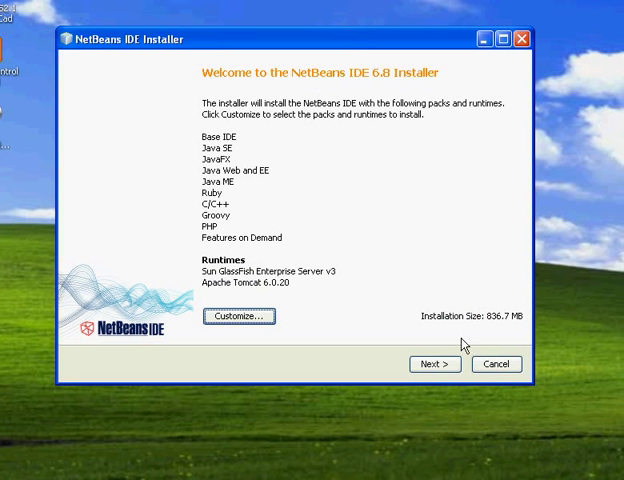
Accept the default NetBeans, JDK and GlassFish folders through to the Summary page.
left_click(434, 364)
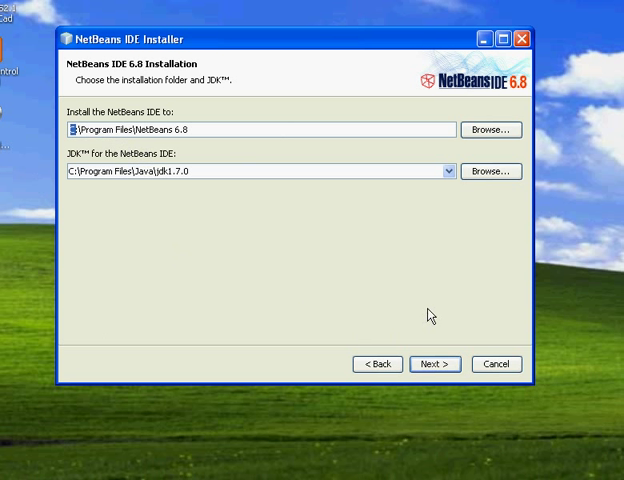
left_click(434, 364)
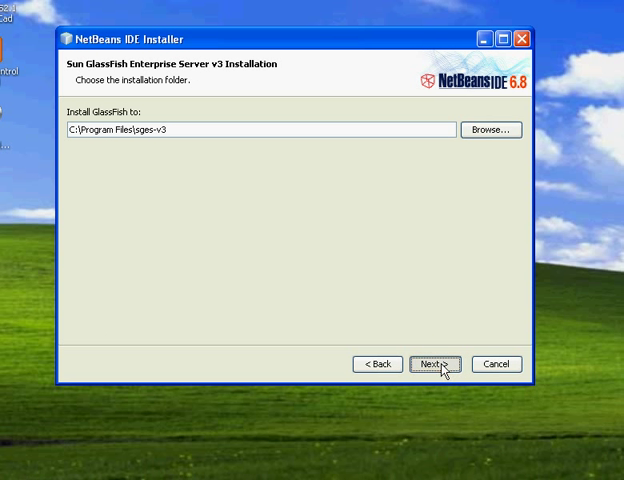
left_click(434, 364)
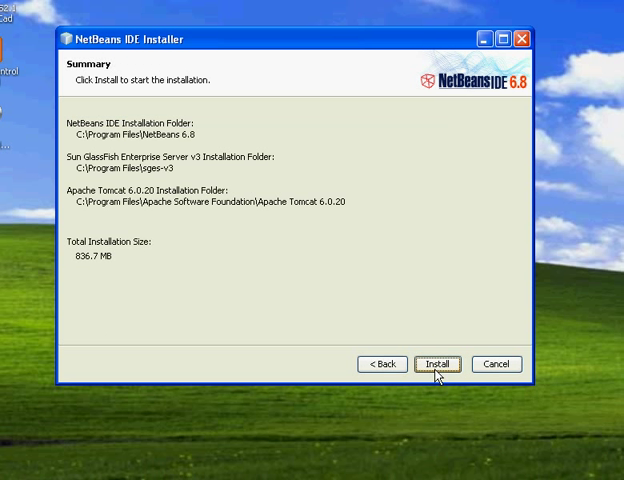
Start installing NetBeans IDE 6.8 with its GlassFish and Tomcat runtimes.
left_click(440, 364)
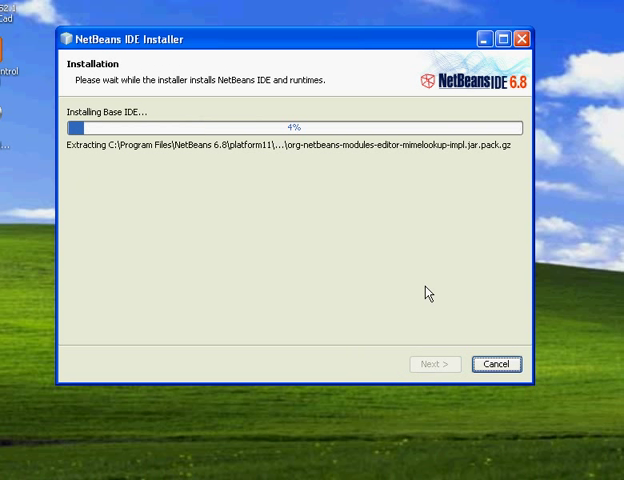
mouse_move(570, 240)
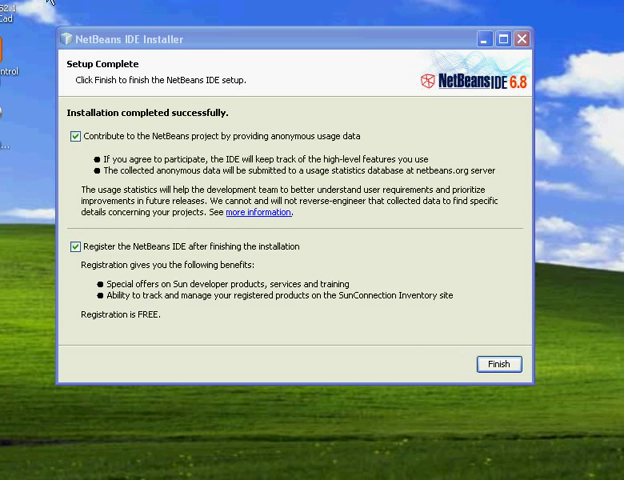
mouse_move(206, 212)
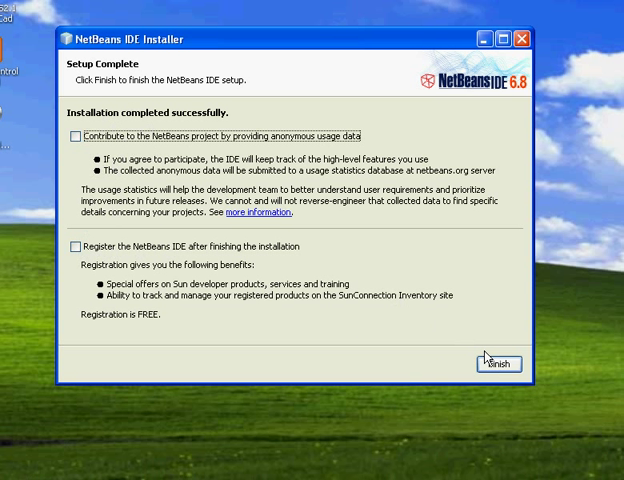
Finish setup with usage-data and registration declined, closing the installer.
left_click(498, 364)
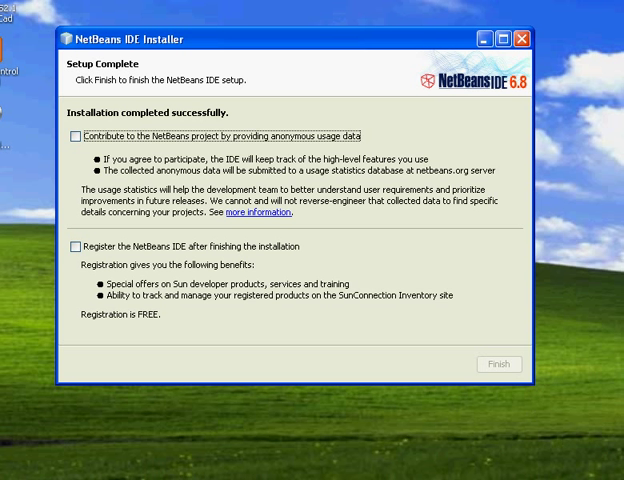
left_click(500, 362)
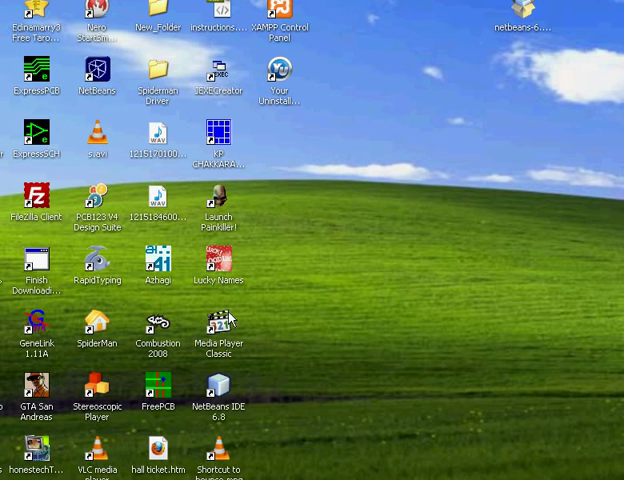
Show All Programs in the Start menu to find the NetBeans 6.8 folder.
left_click(16, 468)
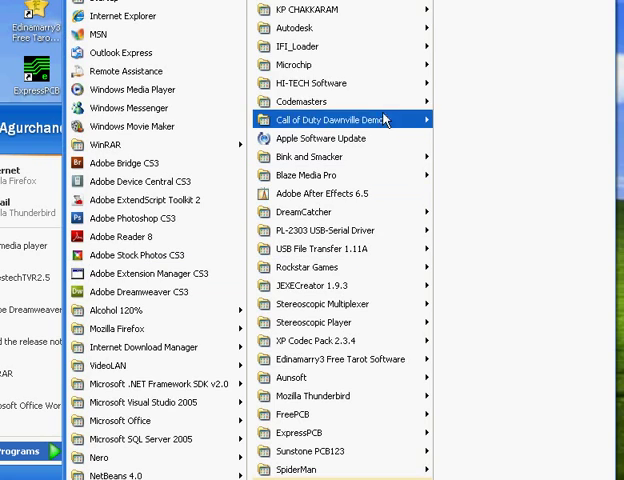
mouse_move(608, 8)
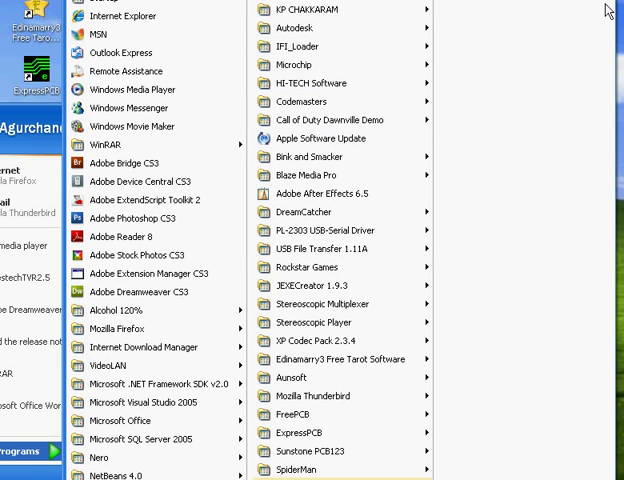